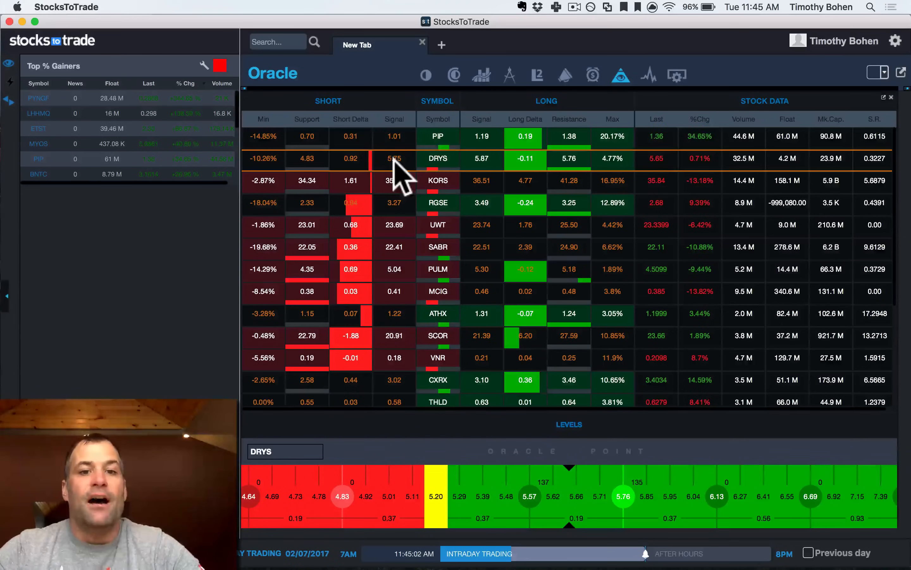
pyautogui.moveTo(430, 163)
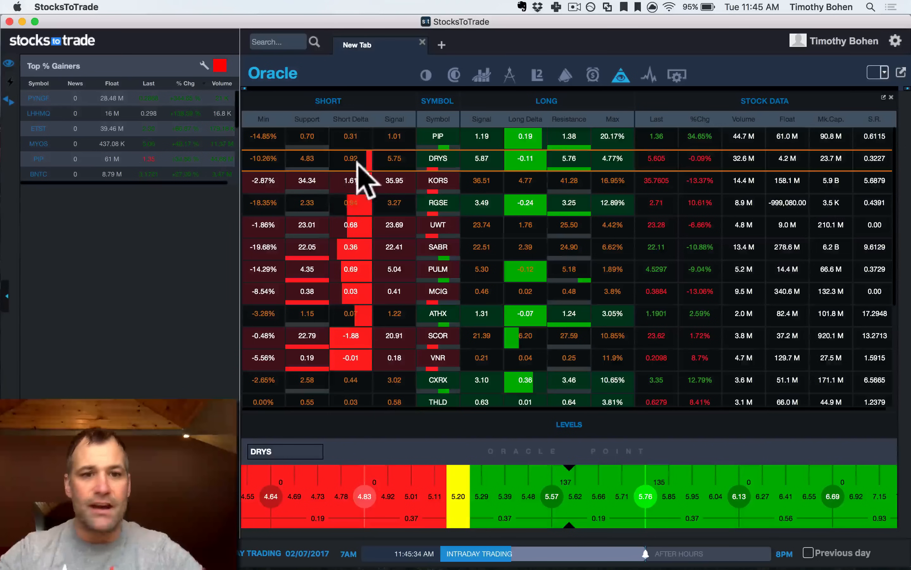
pyautogui.moveTo(386, 186)
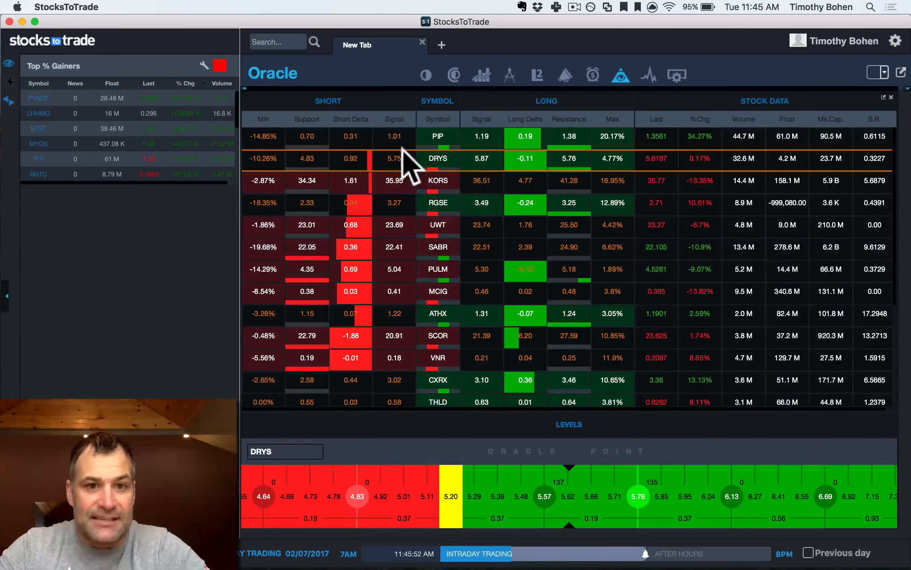
pyautogui.moveTo(320, 175)
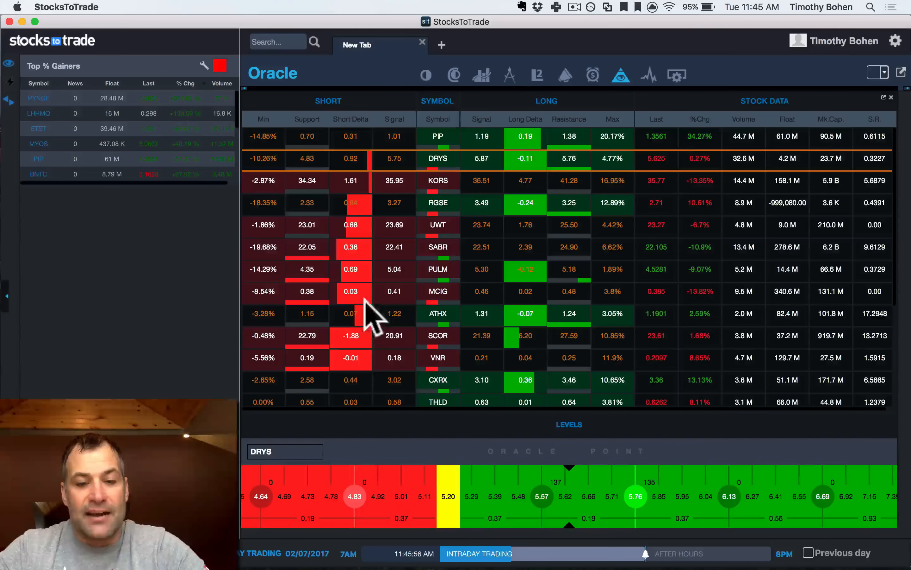
# Show VNR then DRYS levels, open the DRYS chart tab, and return to the Oracle scanner.
pyautogui.click(438, 359)
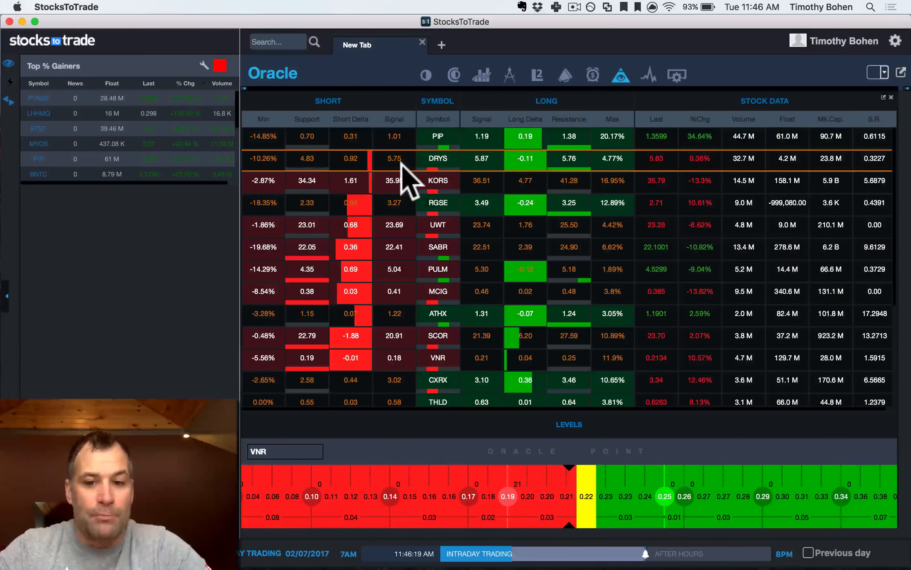
pyautogui.click(437, 158)
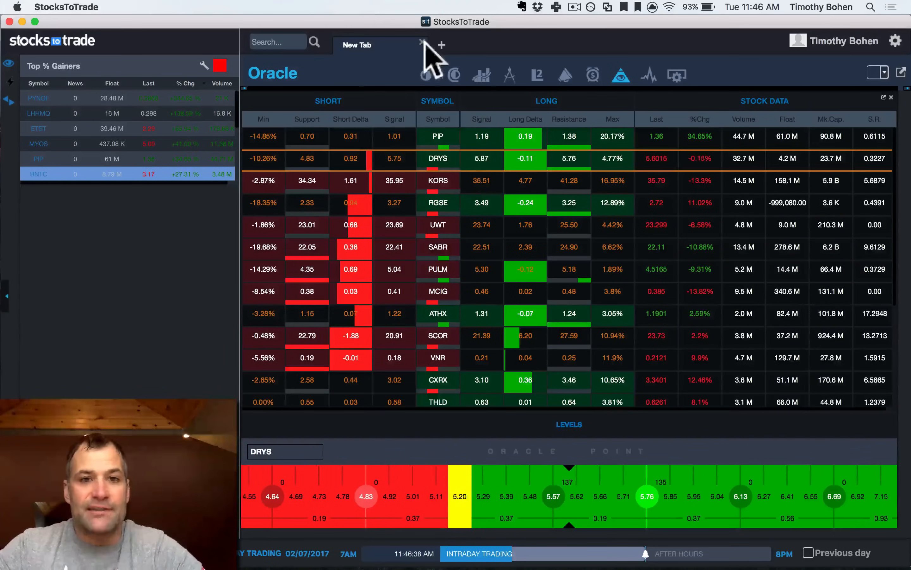
pyautogui.click(438, 158)
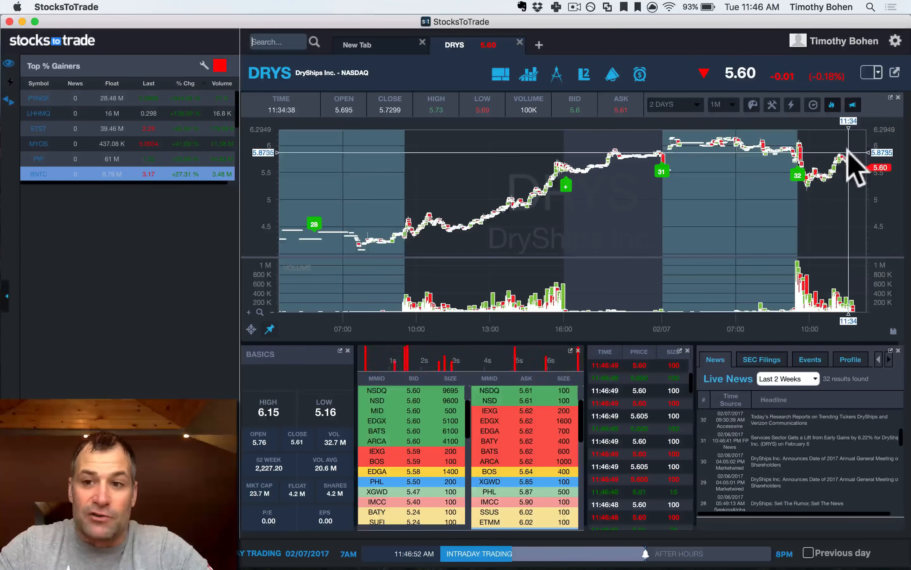
pyautogui.click(381, 45)
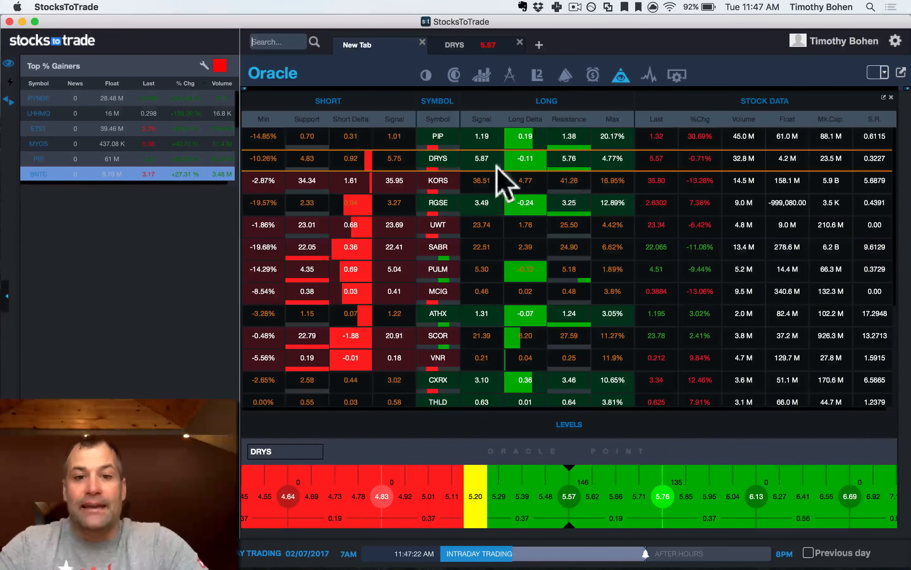
pyautogui.moveTo(727, 506)
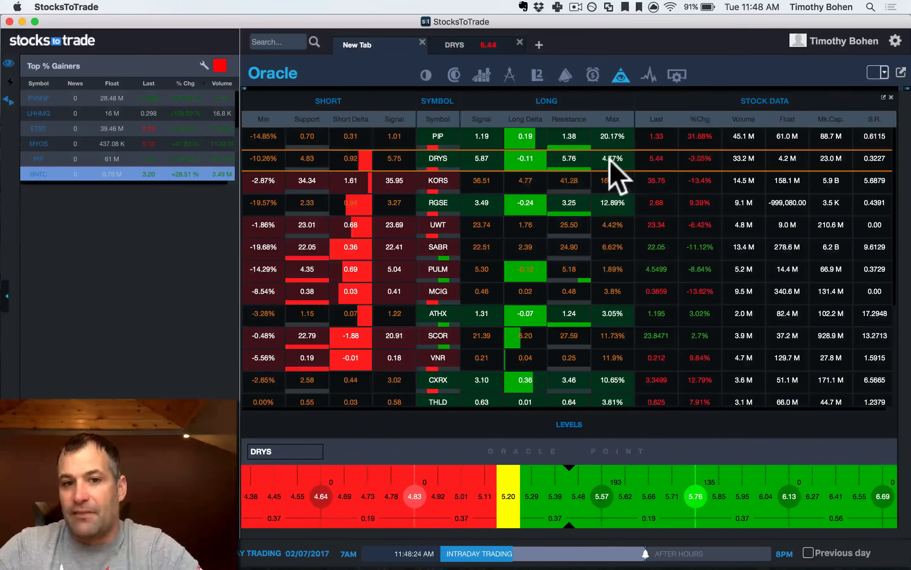
pyautogui.moveTo(517, 174)
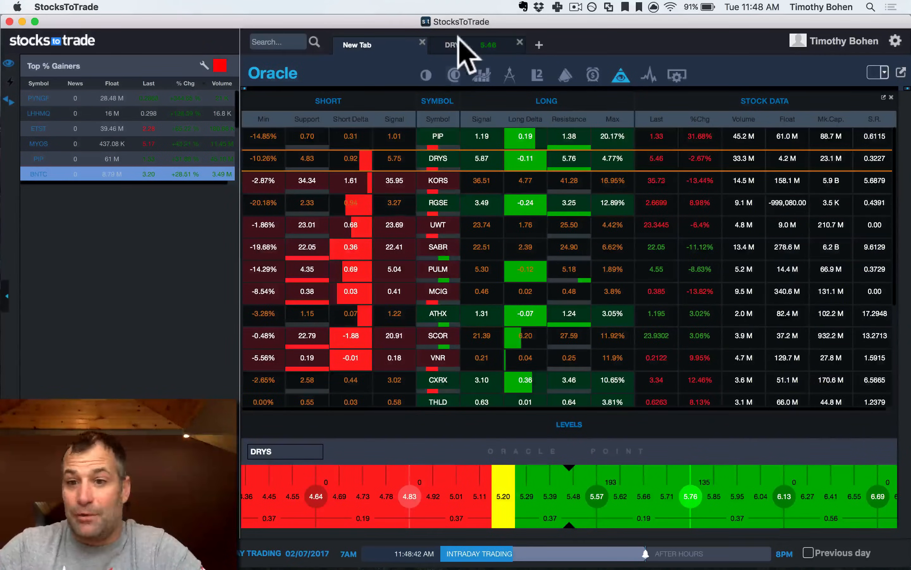
# Switch to the DRYS tab to view its chart, order book and news.
pyautogui.click(455, 45)
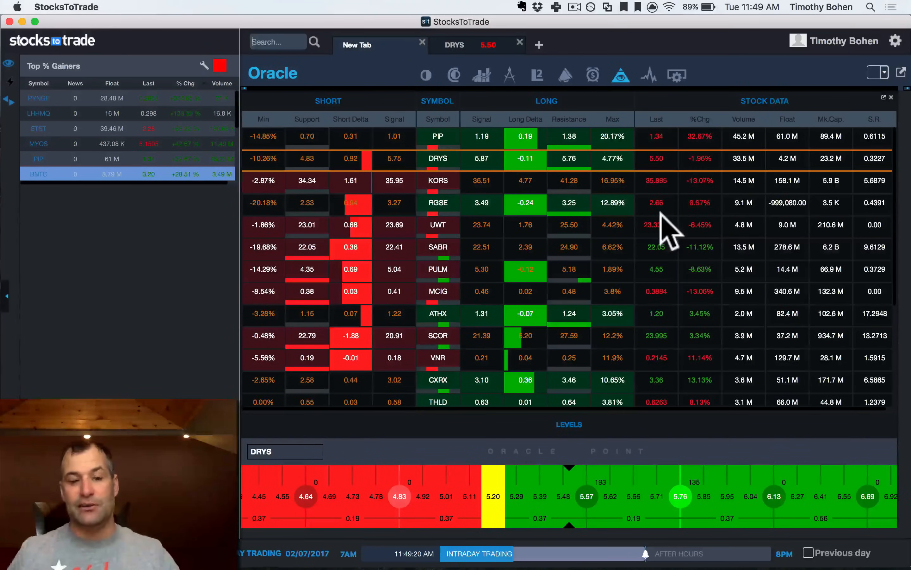
pyautogui.click(455, 45)
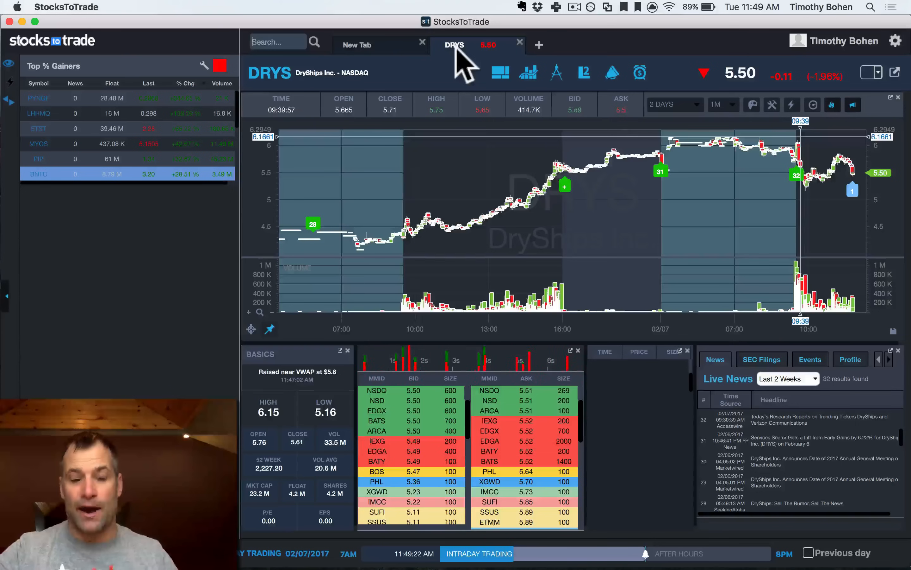
# Return from the DRYS chart to the Oracle scanner via the New Tab tab.
pyautogui.click(357, 45)
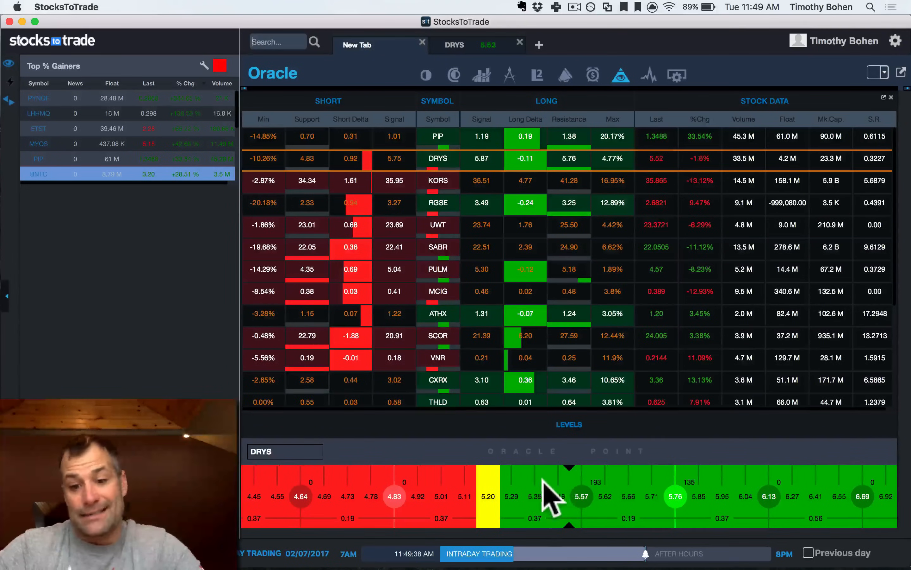
pyautogui.moveTo(668, 485)
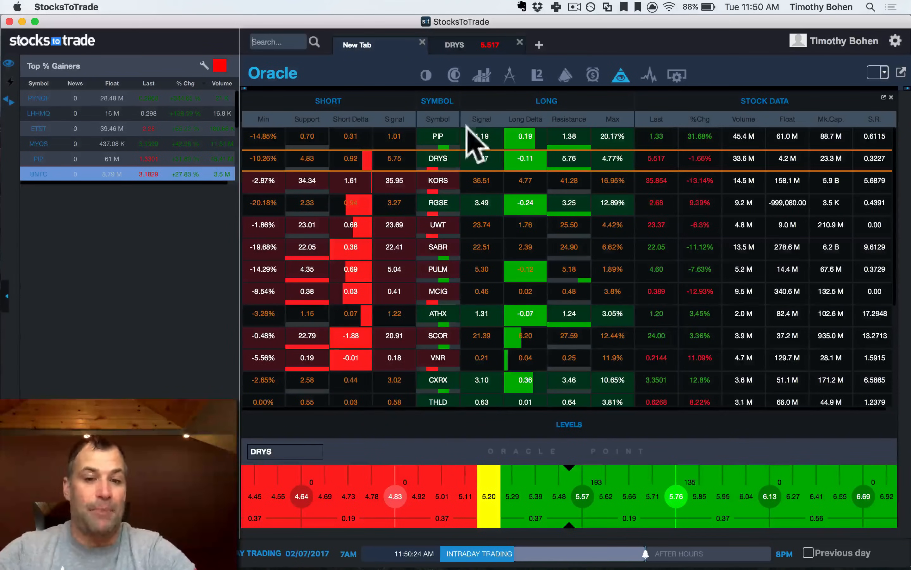
pyautogui.moveTo(474, 186)
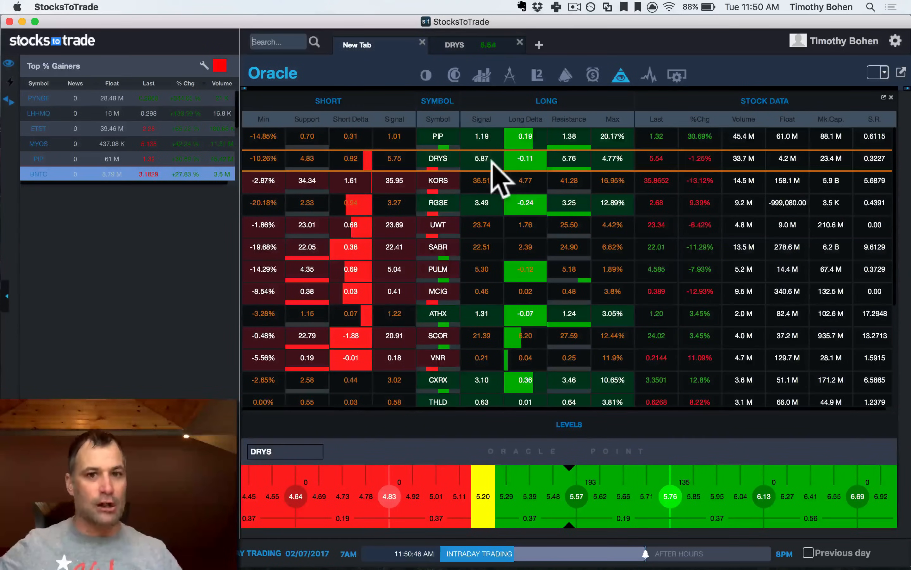
# Glance at the DRYS chart tab, then return to the Oracle scanner with DRYS levels showing.
pyautogui.click(455, 45)
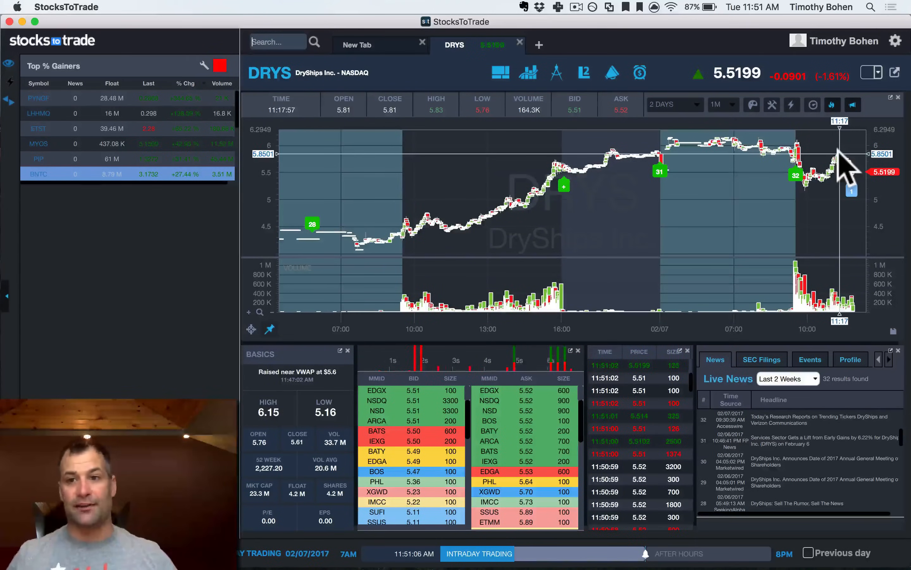
pyautogui.click(357, 45)
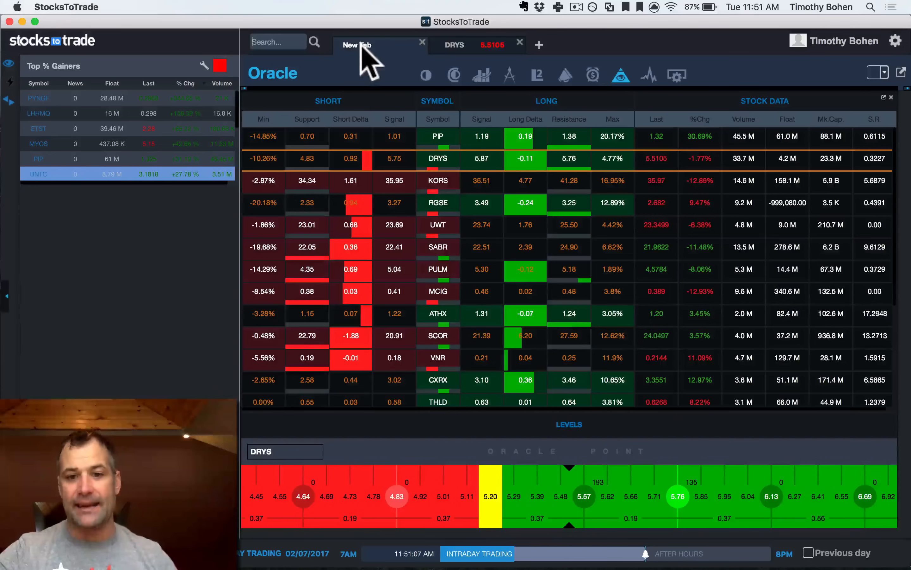
pyautogui.moveTo(634, 325)
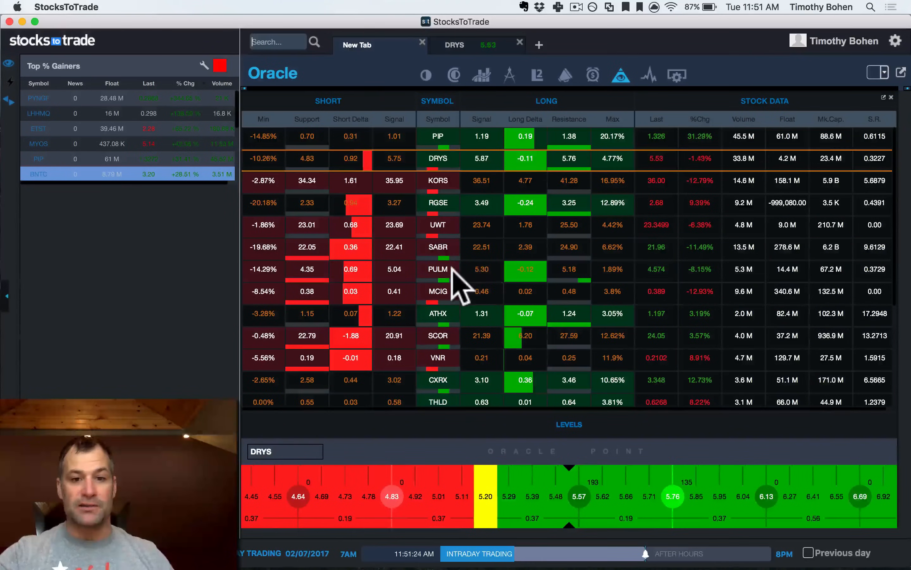
# Select PULM in the scanner, open its chart tab, and return to the Oracle scanner.
pyautogui.click(438, 269)
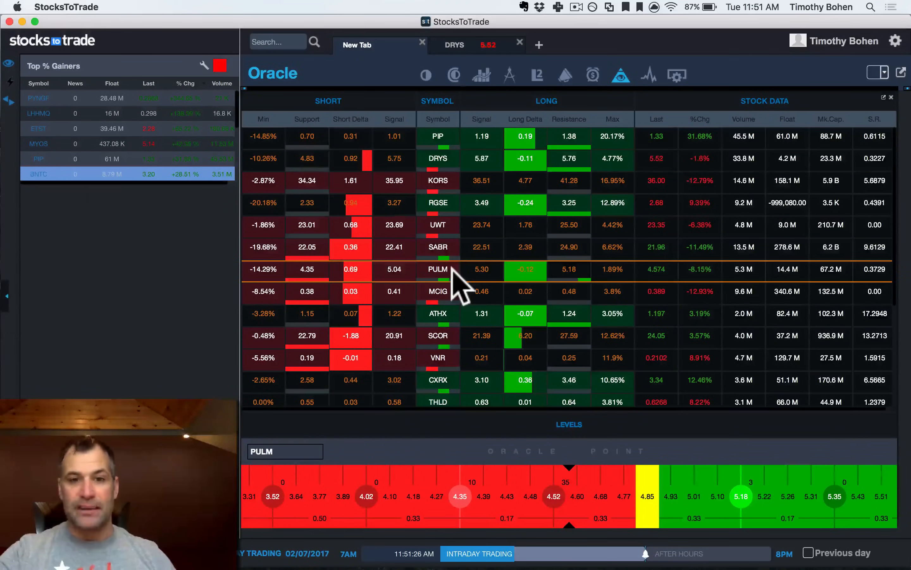
pyautogui.click(438, 269)
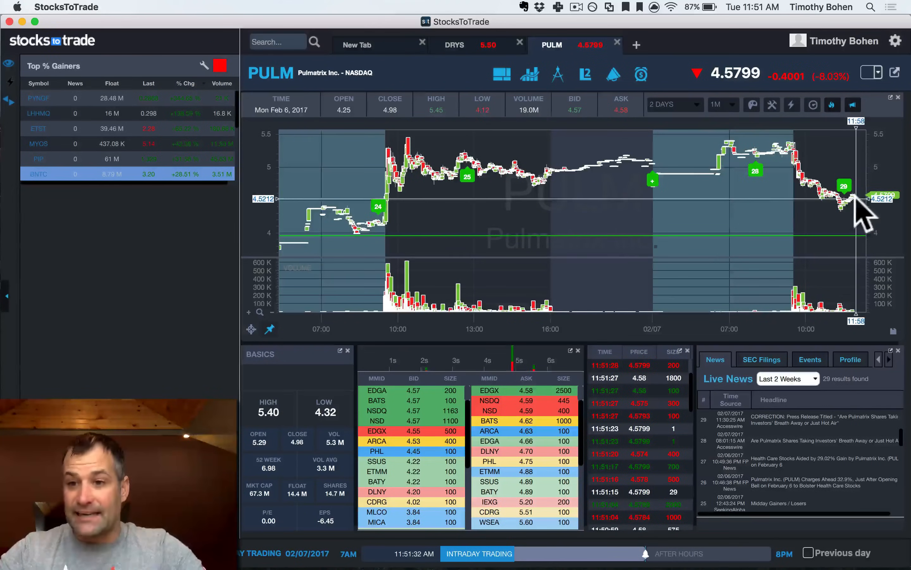
pyautogui.click(356, 45)
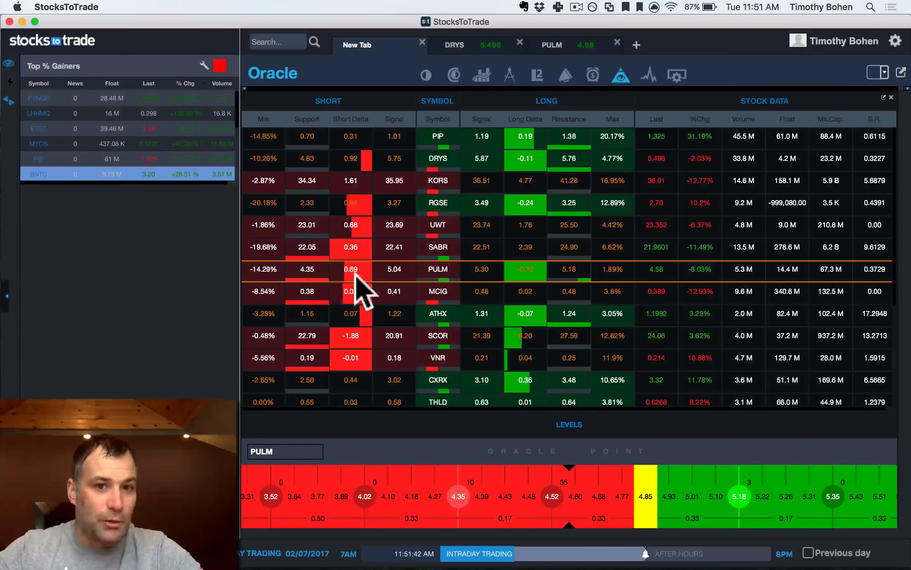
pyautogui.moveTo(399, 128)
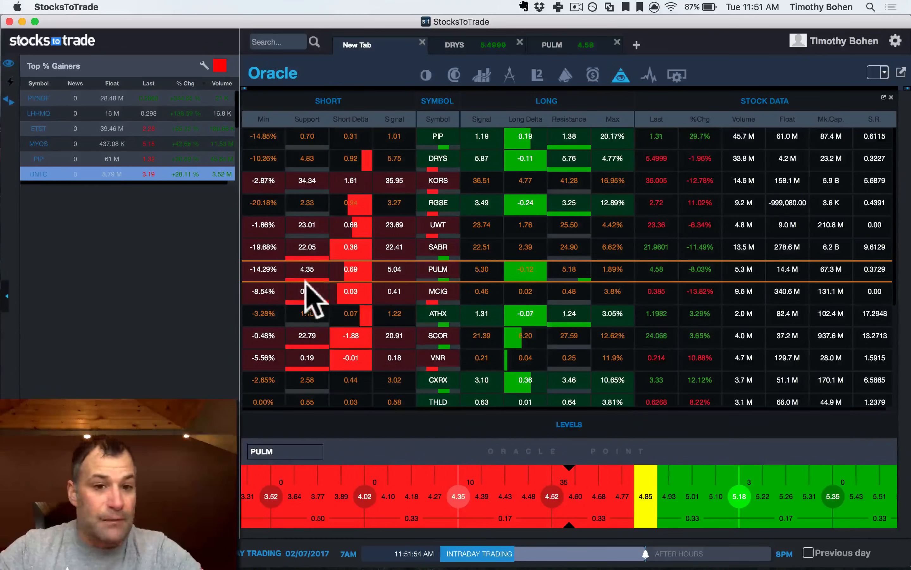
pyautogui.moveTo(494, 494)
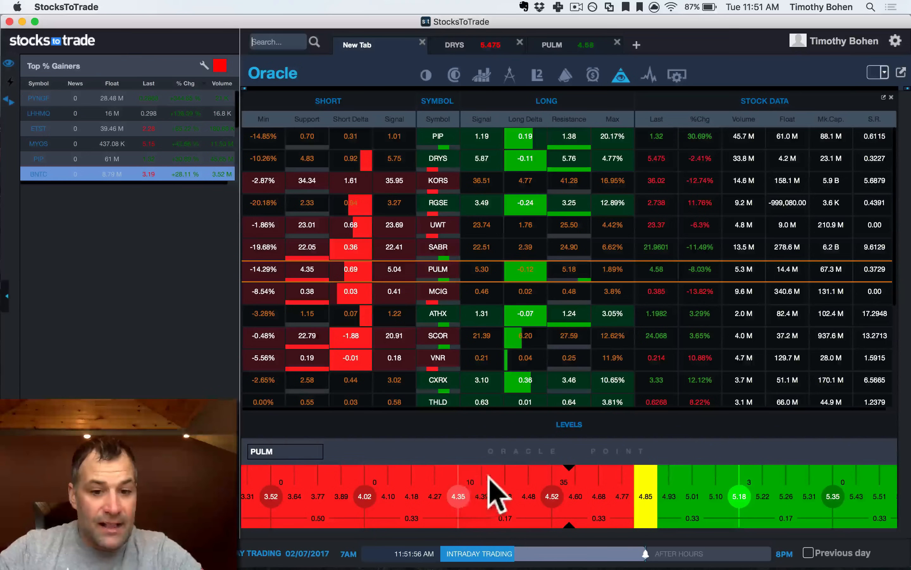
pyautogui.moveTo(473, 509)
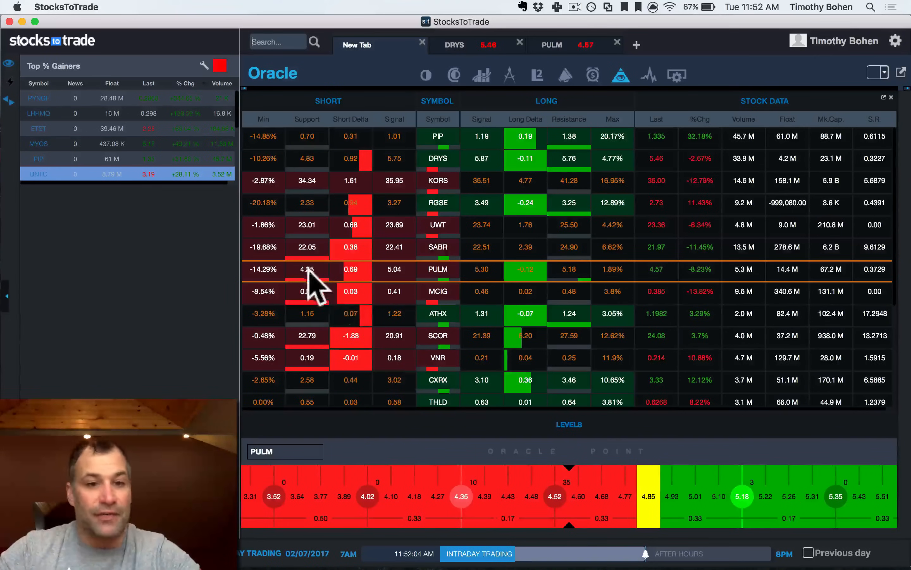
pyautogui.moveTo(288, 290)
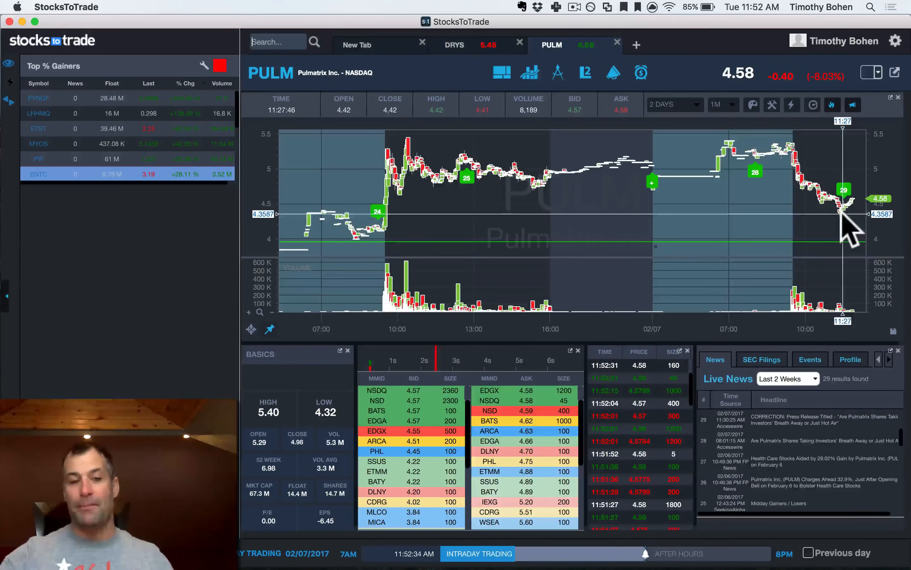
# Return from the PULM chart to the Oracle scanner with PULM levels still displayed.
pyautogui.click(356, 45)
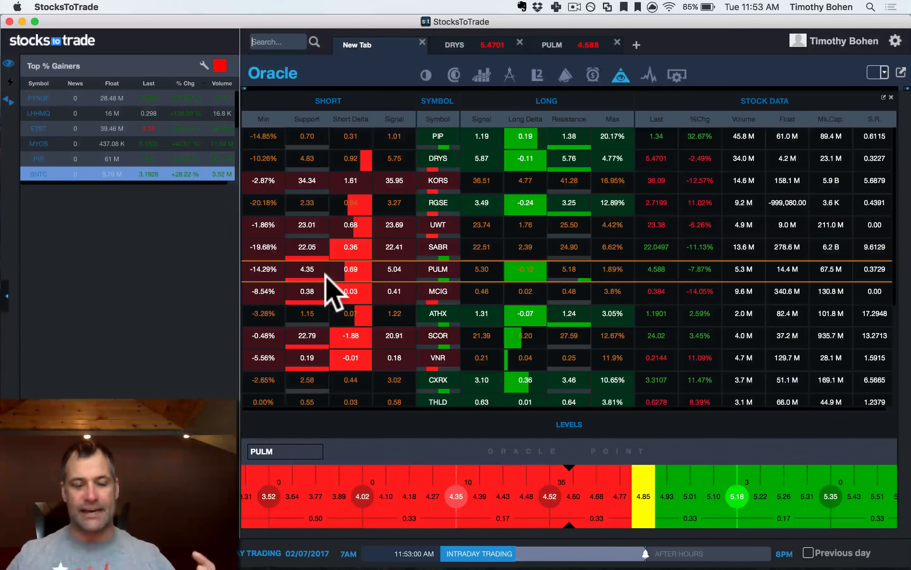
pyautogui.moveTo(453, 163)
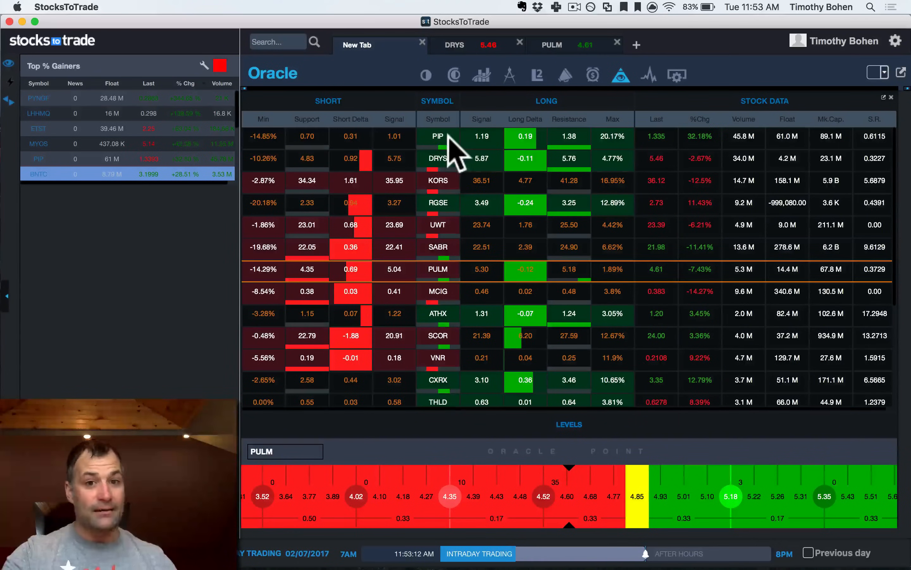
# Select the DRYS row so the Levels bar shows DRYS support and resistance.
pyautogui.click(437, 136)
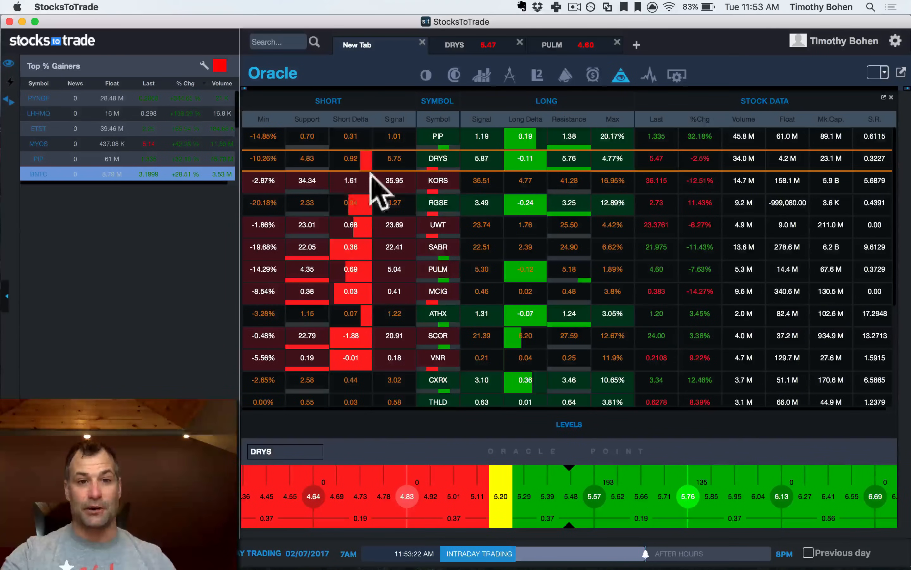
pyautogui.moveTo(338, 224)
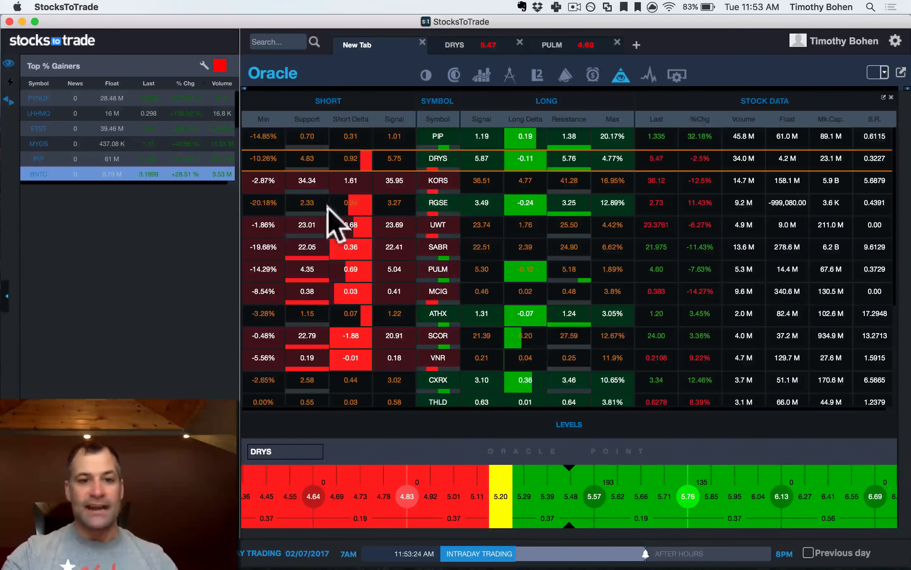
pyautogui.moveTo(367, 372)
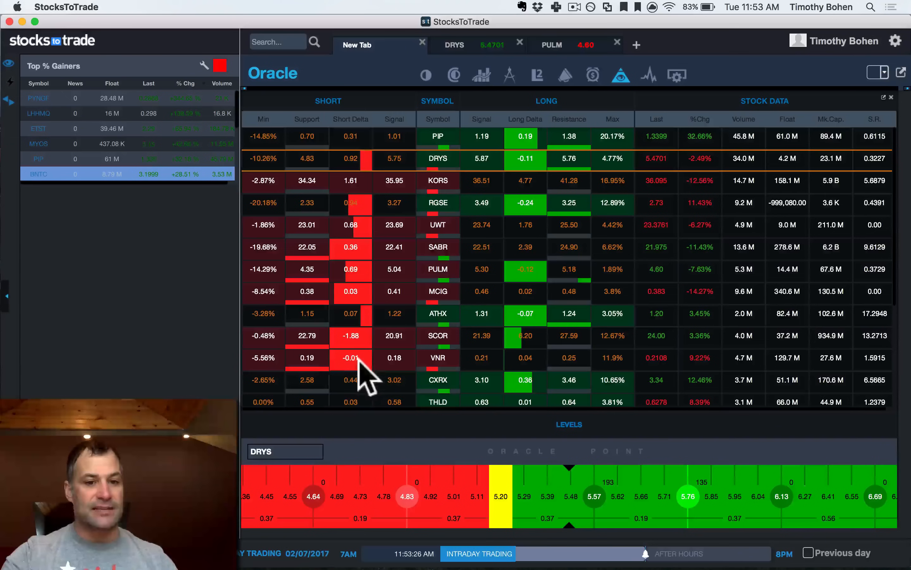
pyautogui.moveTo(313, 375)
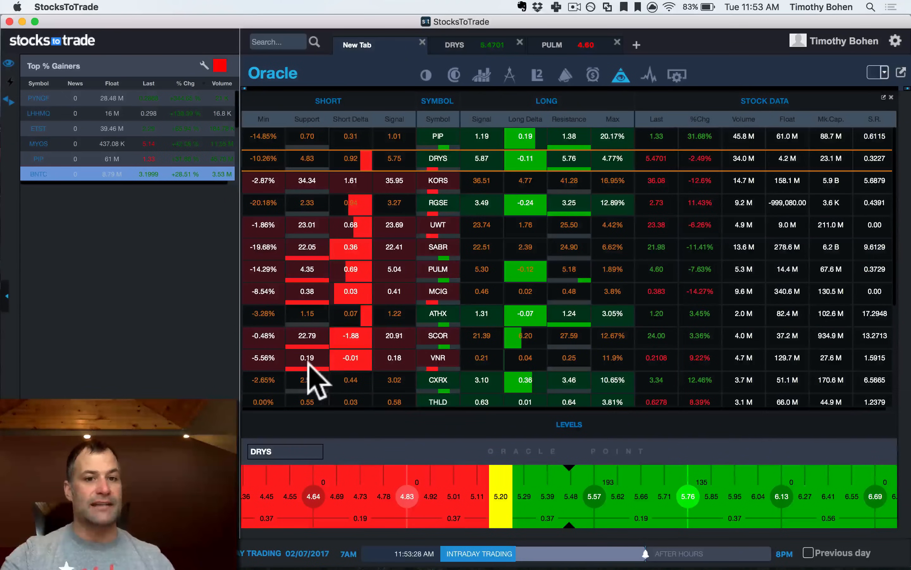
pyautogui.moveTo(361, 303)
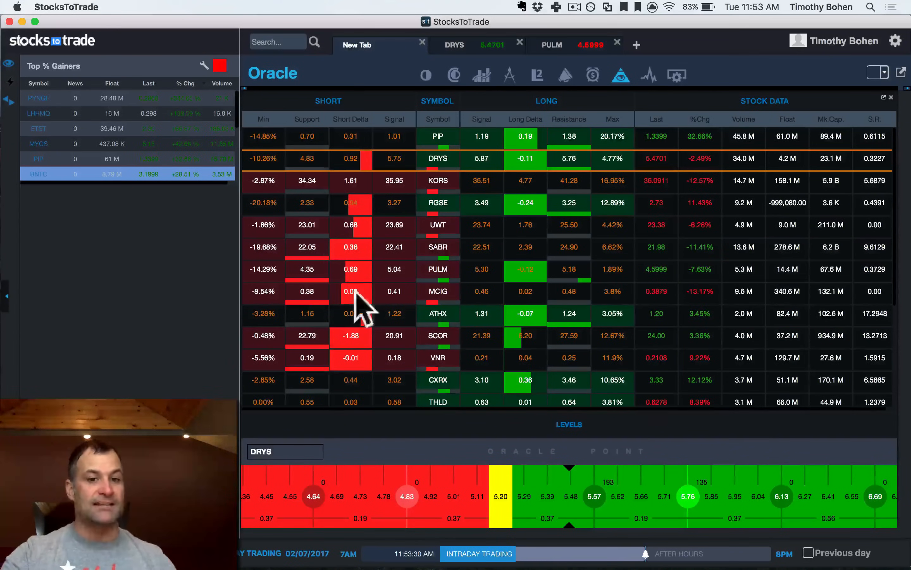
pyautogui.moveTo(337, 402)
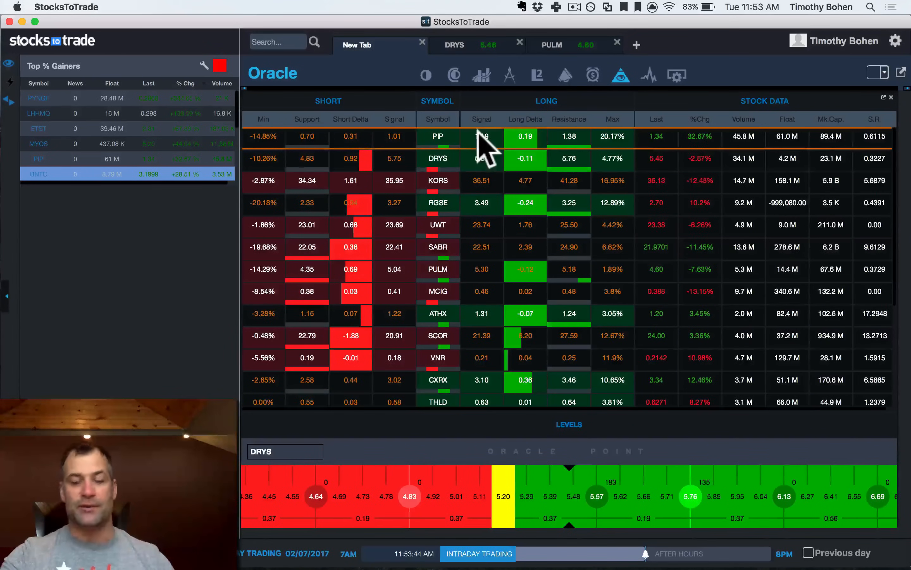
pyautogui.moveTo(593, 157)
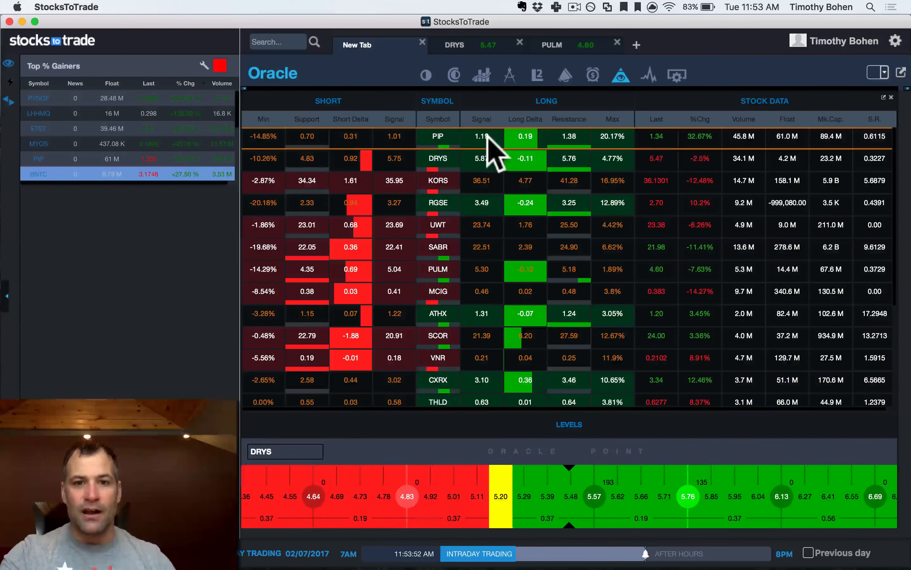
# Open the PIP chart tab, then return to the Oracle scanner with PIP levels displayed.
pyautogui.click(437, 137)
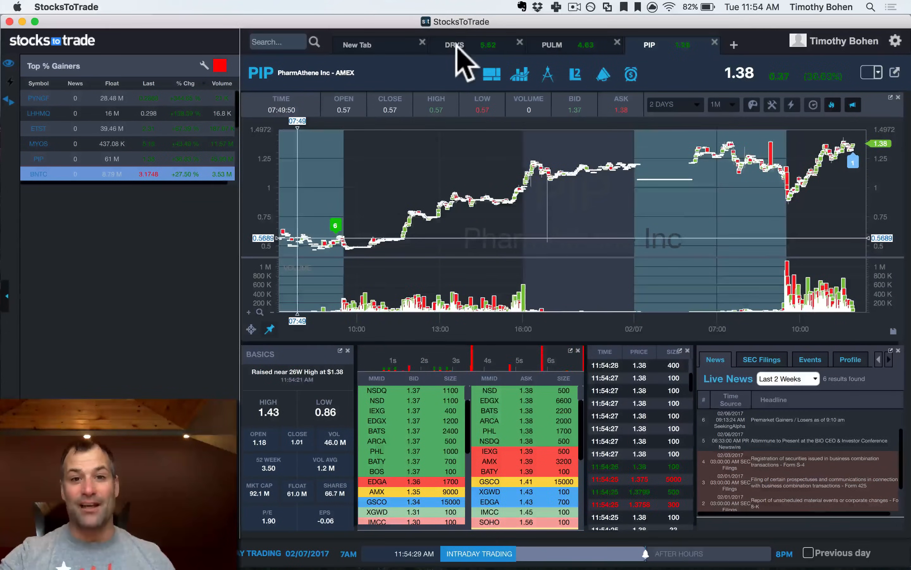
pyautogui.click(357, 45)
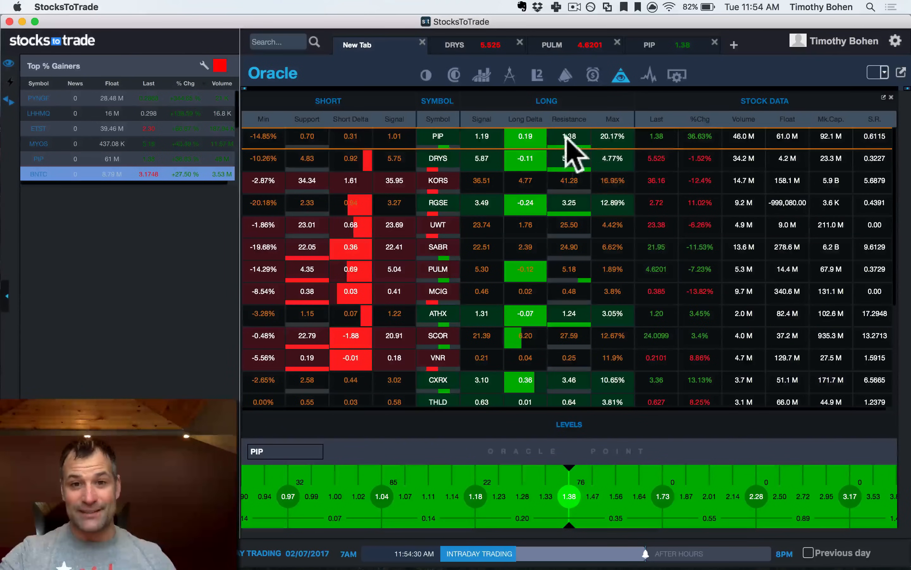